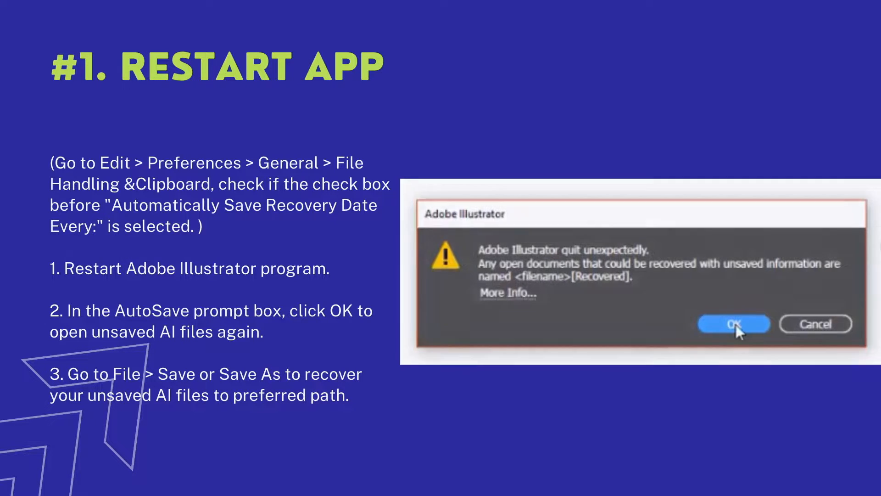
Step: Advance to the slide '#3. Recover from Temporary Folder (1)'
{"action": "key", "text": "Right"}
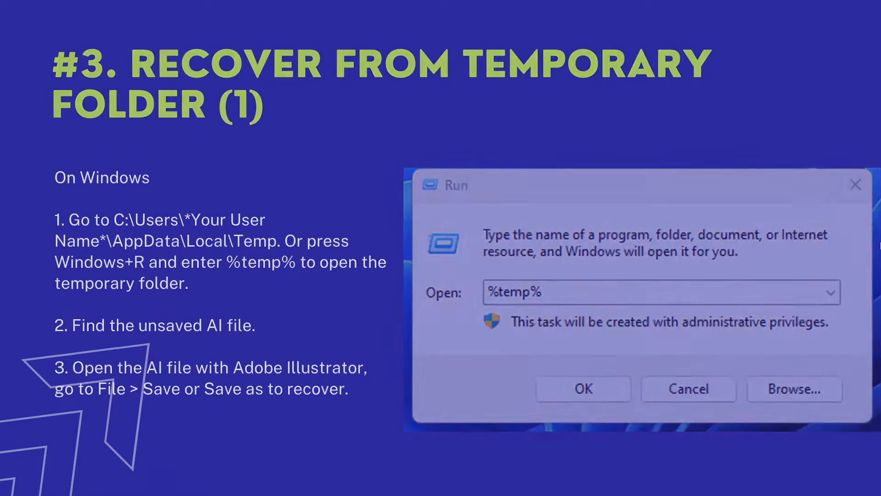
{"action": "key", "text": "Right"}
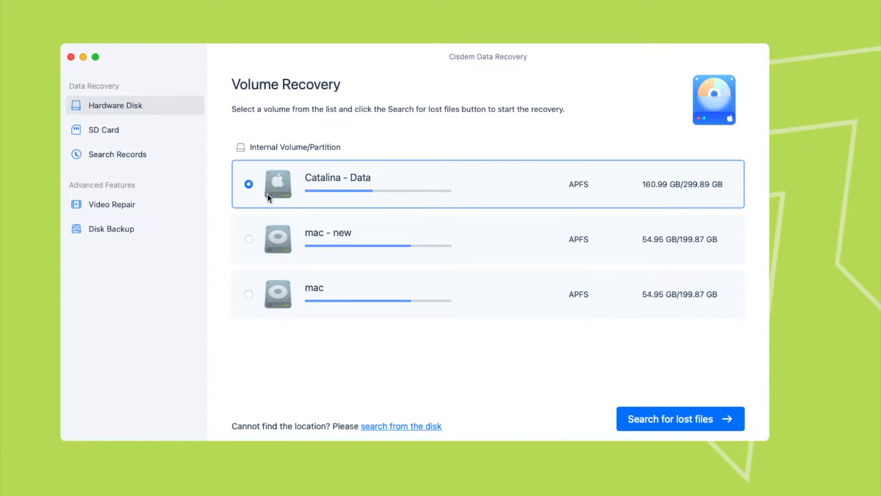
{"action": "mouse_move", "coordinate": [128, 132]}
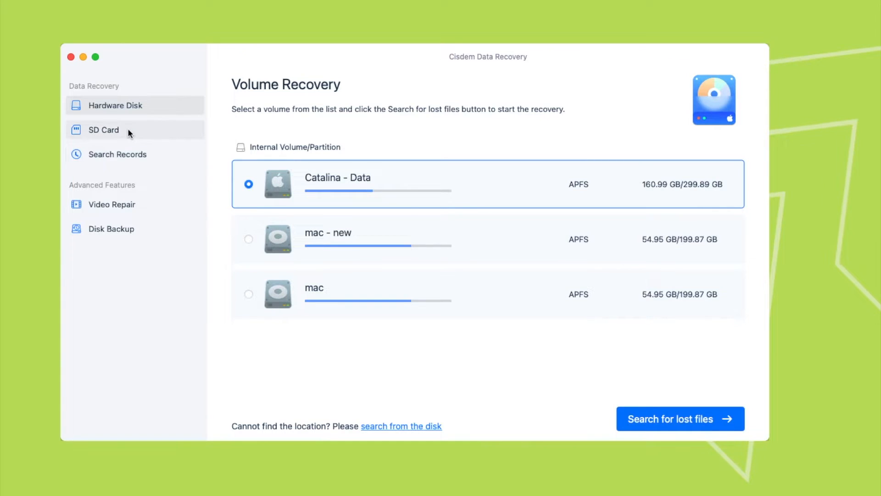
{"action": "left_click", "coordinate": [104, 130]}
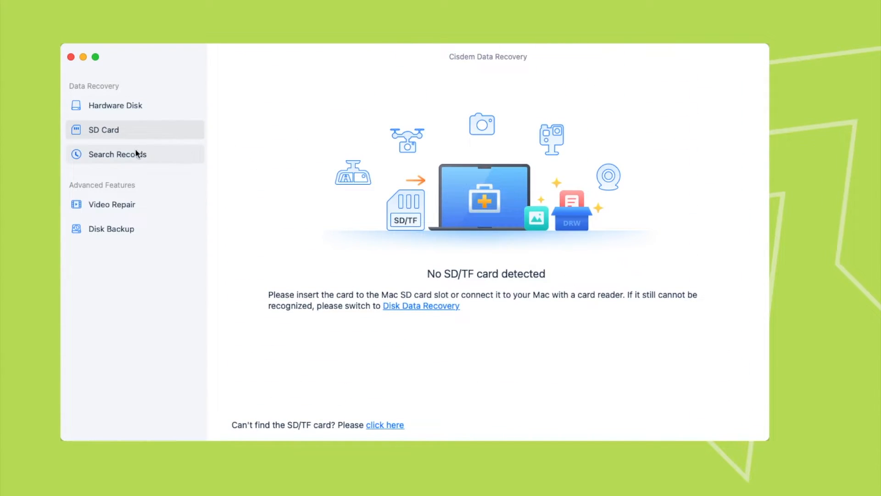
{"action": "left_click", "coordinate": [118, 154]}
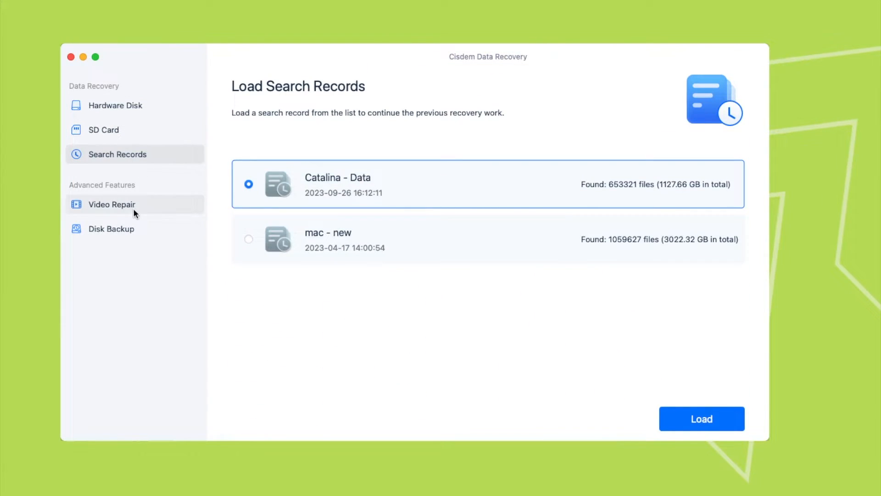
{"action": "left_click", "coordinate": [111, 203]}
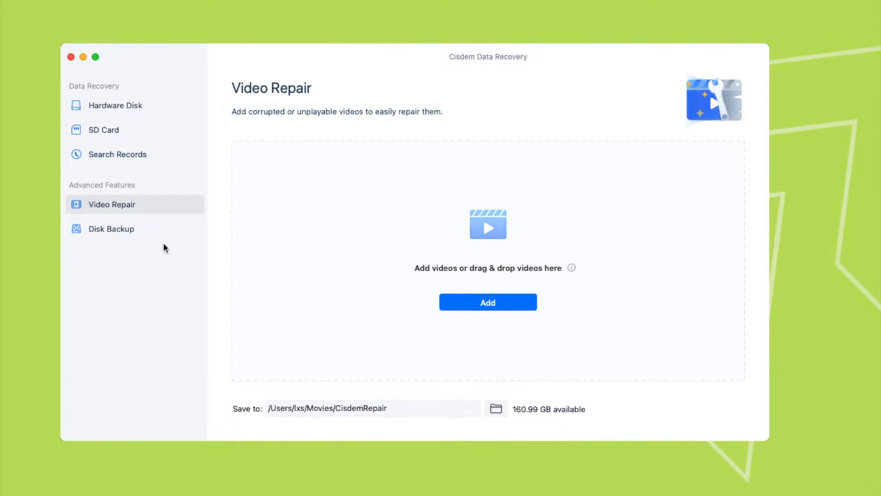
{"action": "left_click", "coordinate": [111, 228]}
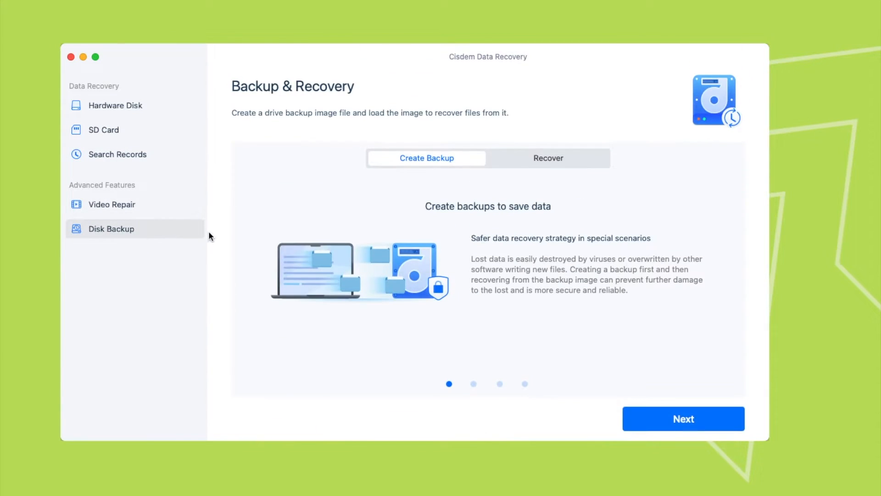
{"action": "left_click", "coordinate": [116, 105]}
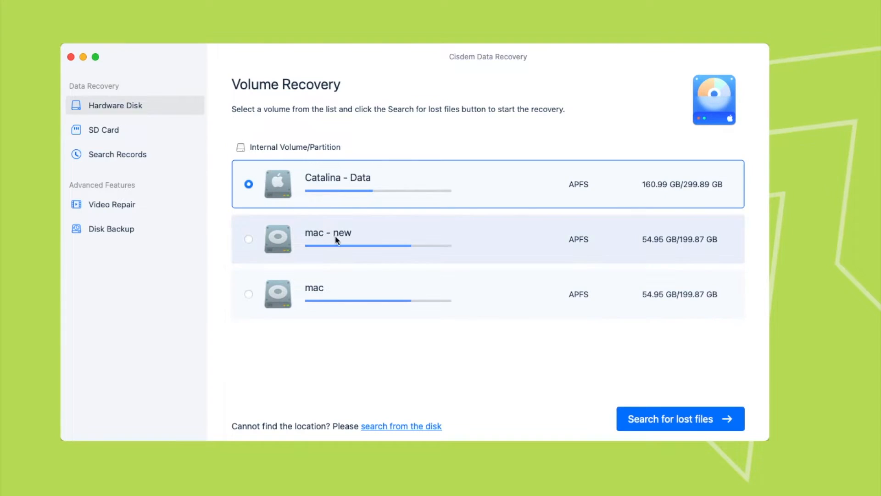
Step: Start the lost-file scan on the Catalina - Data volume
{"action": "left_click", "coordinate": [679, 419]}
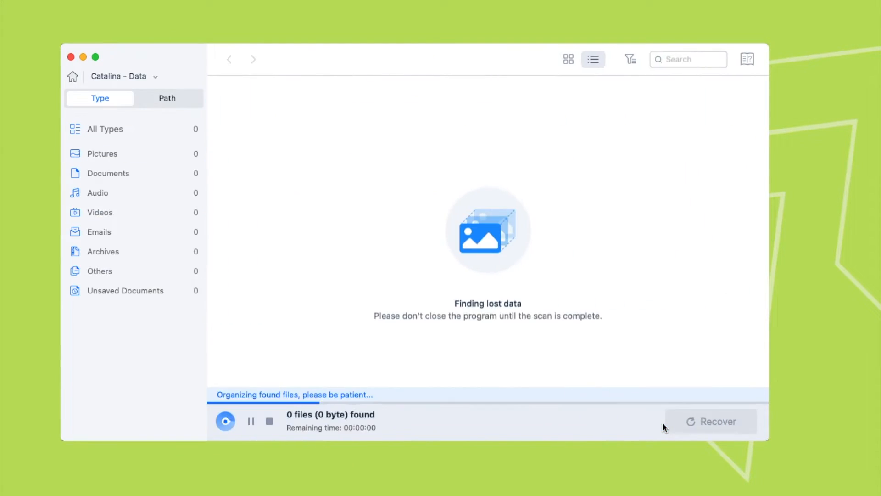
{"action": "mouse_move", "coordinate": [461, 251]}
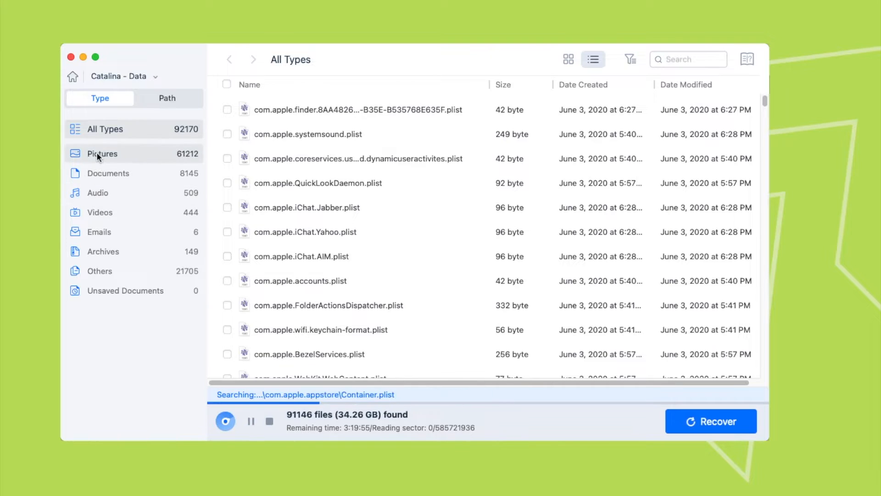
Step: Browse the found Pictures, Documents and Videos by type, returning to Pictures
{"action": "left_click", "coordinate": [102, 154]}
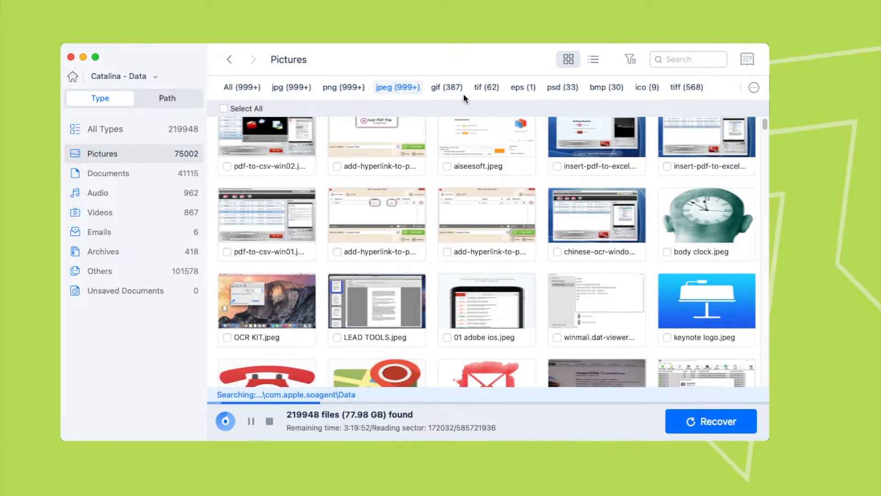
{"action": "left_click", "coordinate": [108, 174]}
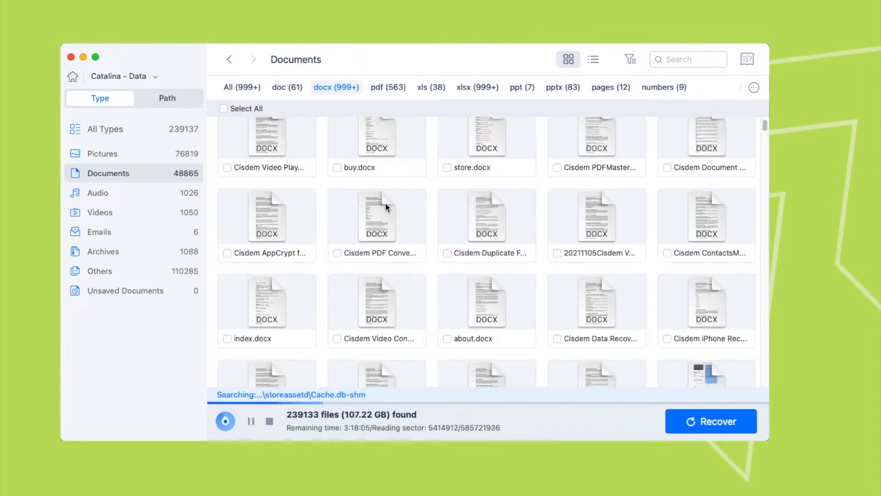
{"action": "left_click", "coordinate": [99, 215]}
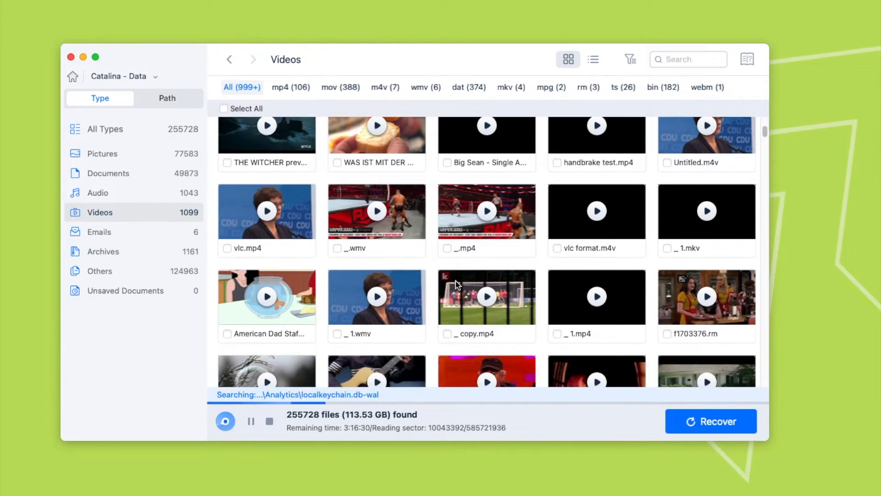
{"action": "scroll", "scroll_direction": "down", "scroll_amount": 3}
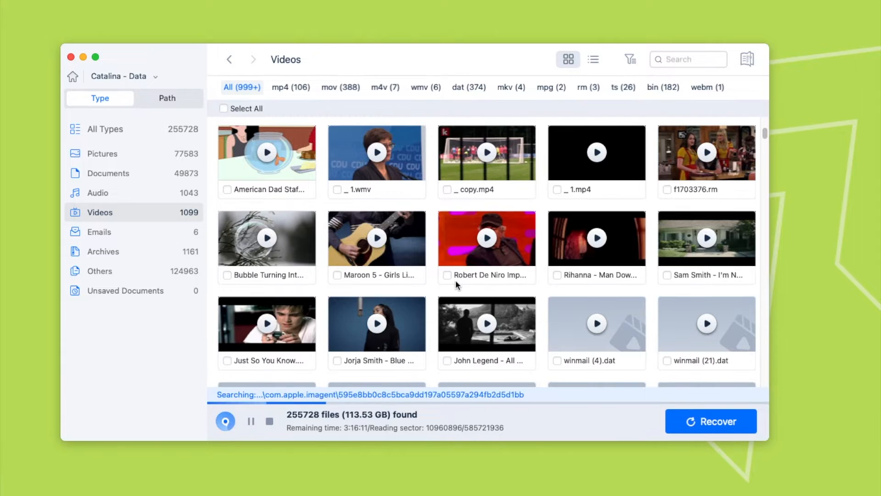
{"action": "left_click", "coordinate": [102, 153]}
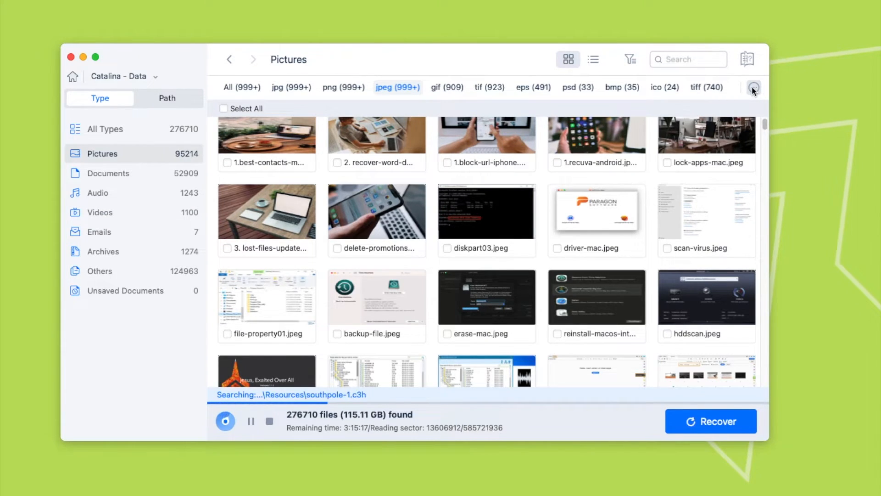
Step: Filter the found pictures to ai files and mark 11.ai for recovery
{"action": "left_click", "coordinate": [754, 87]}
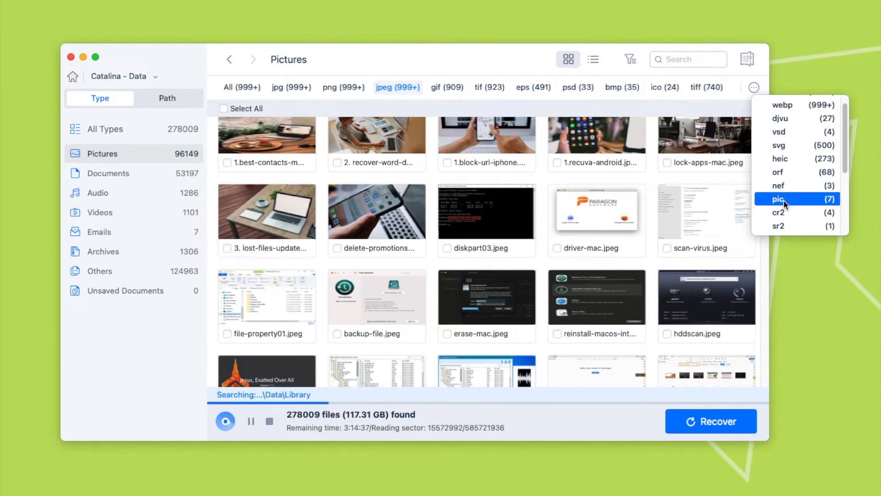
{"action": "scroll", "scroll_direction": "down", "scroll_amount": 3}
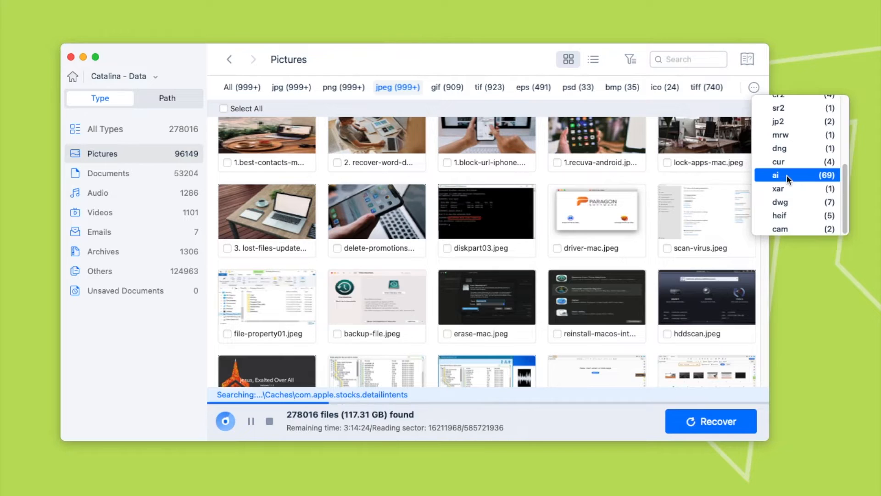
{"action": "left_click", "coordinate": [776, 174]}
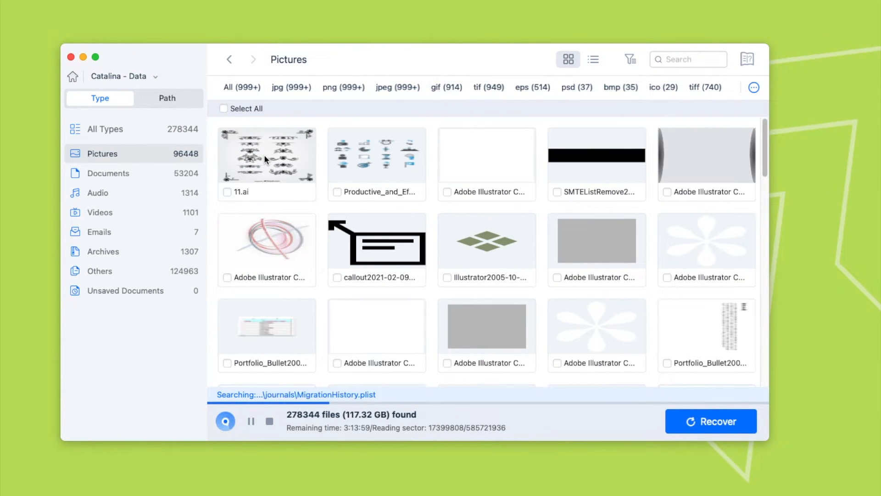
{"action": "double_click", "coordinate": [266, 156]}
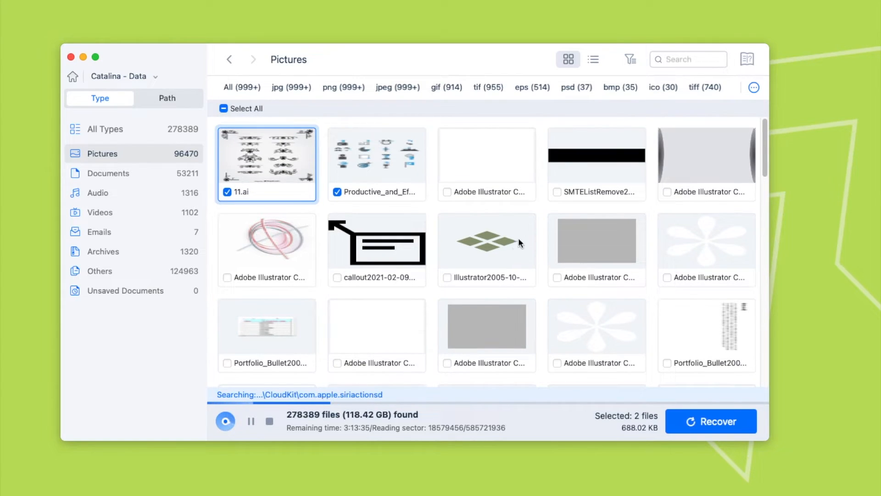
Step: Search the scan results for the keyword 'pro'
{"action": "left_click", "coordinate": [688, 59]}
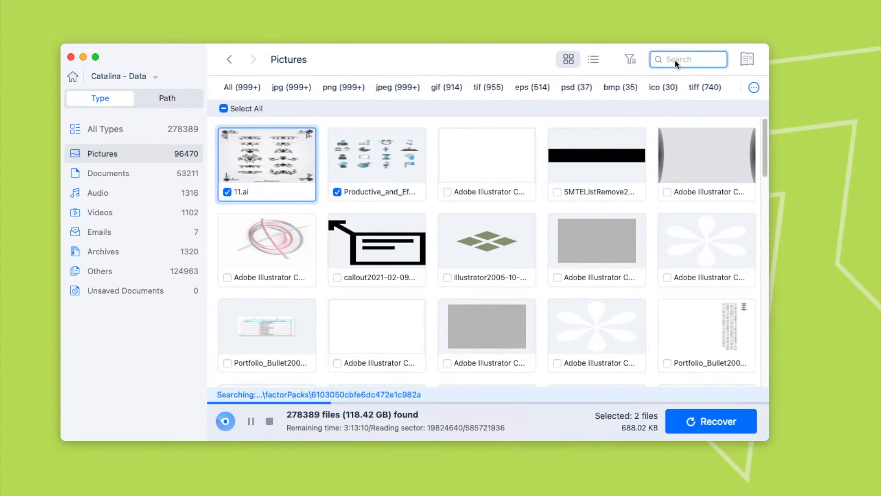
{"action": "type", "text": "pro"}
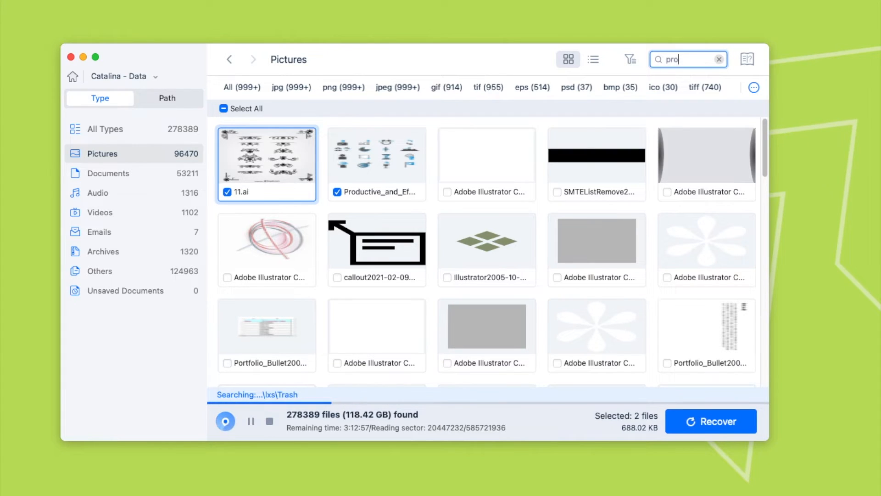